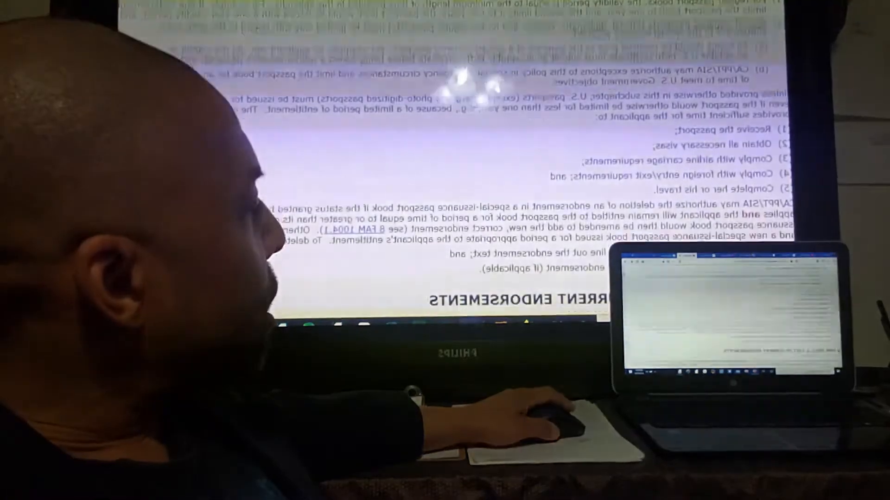
{"action": "scroll", "scroll_direction": "down", "scroll_amount": 3}
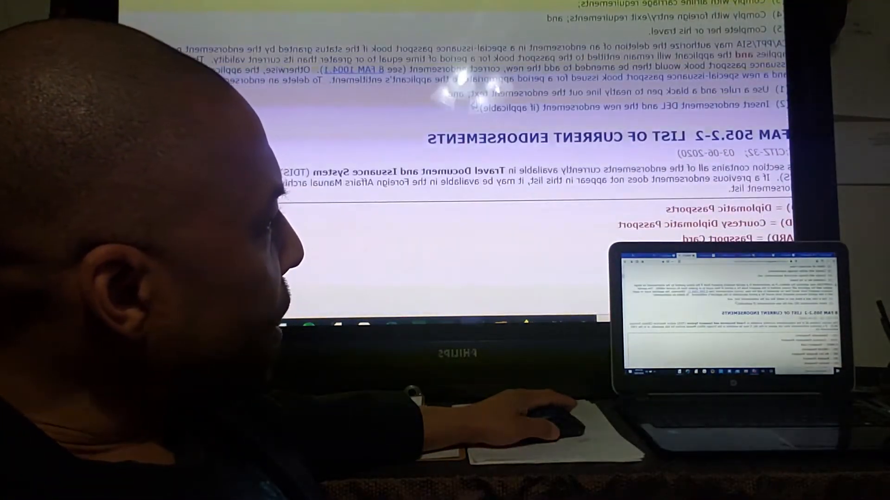